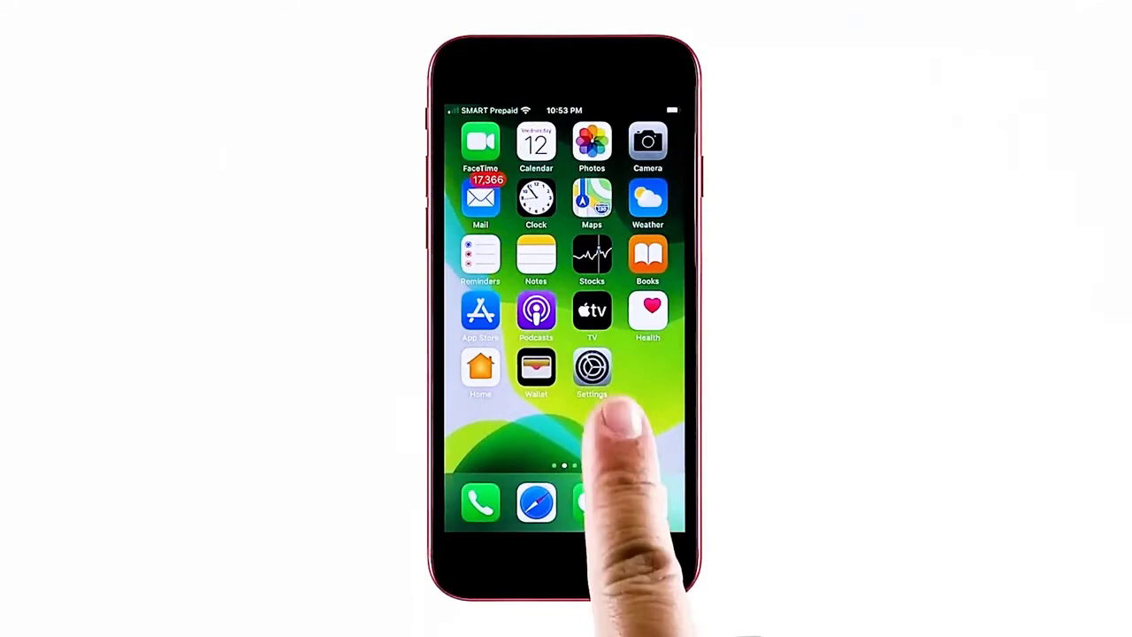
Step: Launch the Settings app from the Home Screen
{"action": "left_click", "coordinate": [592, 367]}
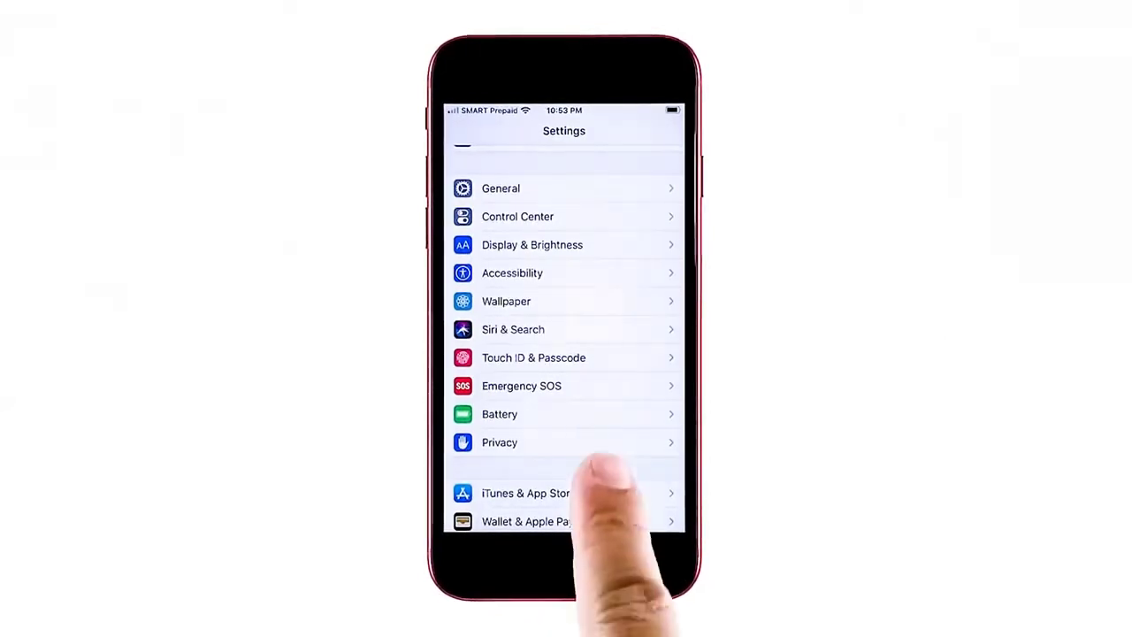
Step: Open Touch ID & Passcode, showing Touch ID uses and two enrolled fingerprints
{"action": "left_click", "coordinate": [534, 358]}
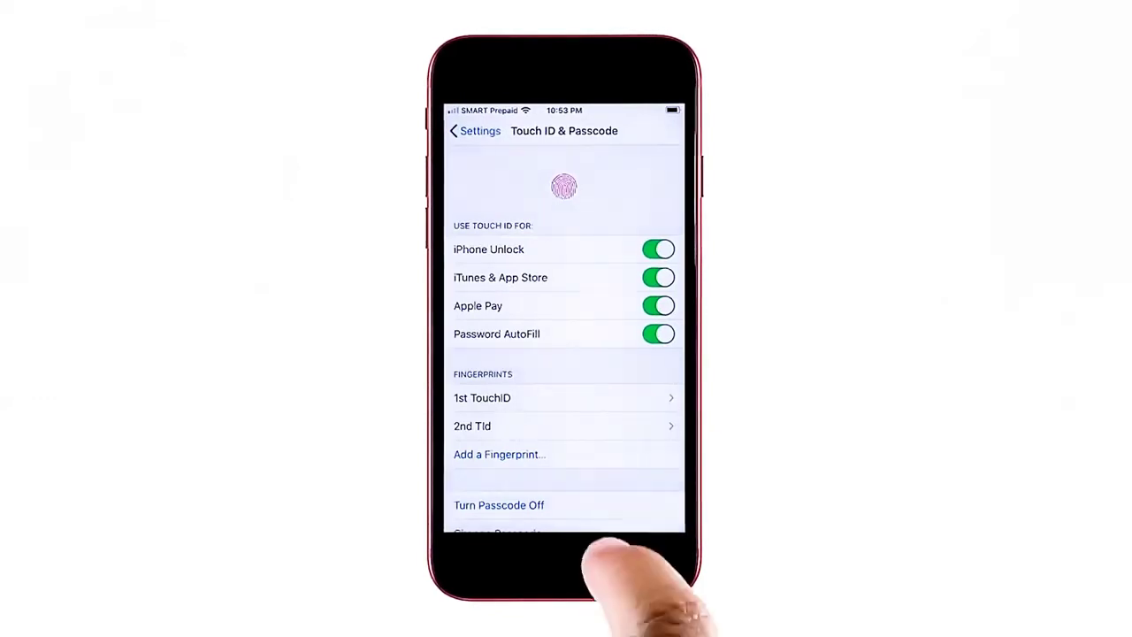
Step: Scroll to the passcode options and start Change Passcode
{"action": "scroll", "scroll_direction": "down", "scroll_amount": 3}
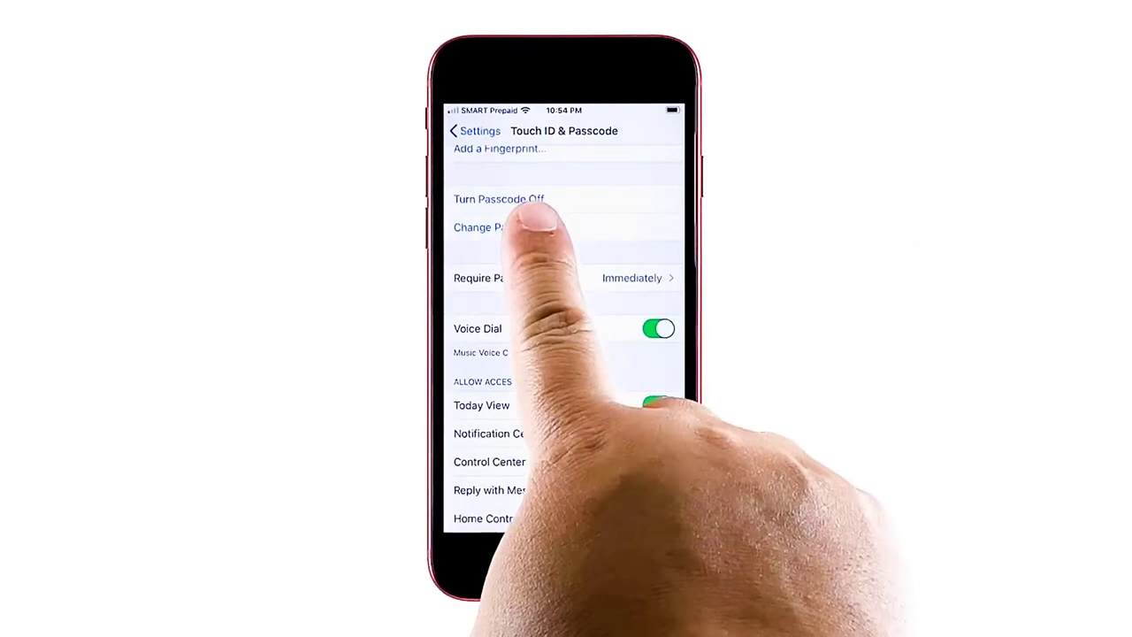
{"action": "left_click", "coordinate": [482, 227]}
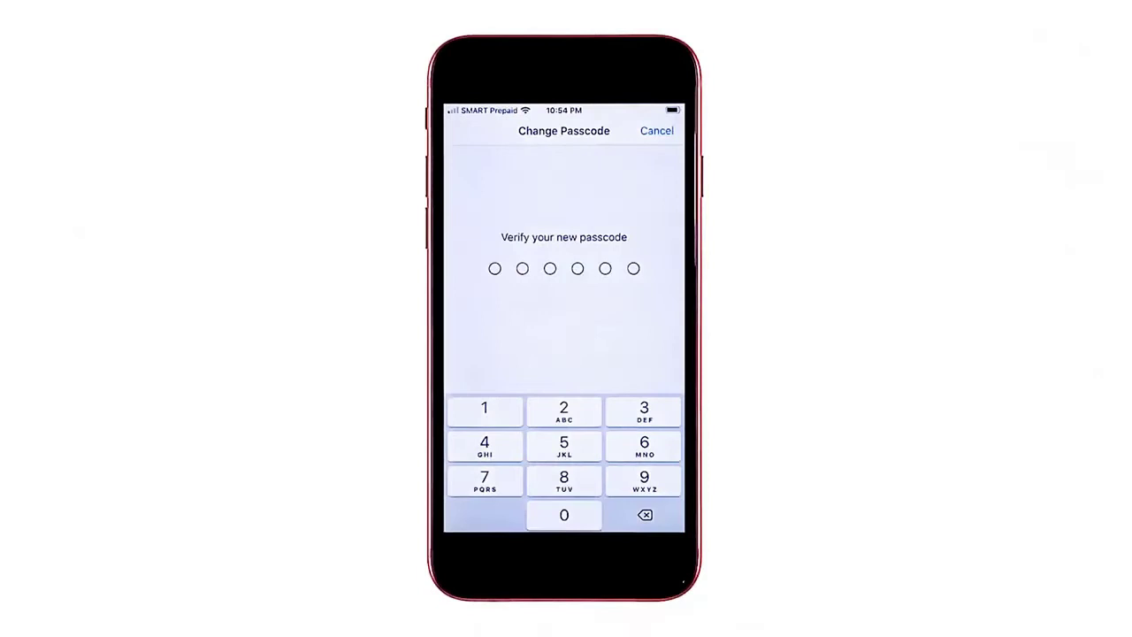
Step: Enter the first digit of the new passcode on the Verify screen
{"action": "left_click", "coordinate": [564, 407]}
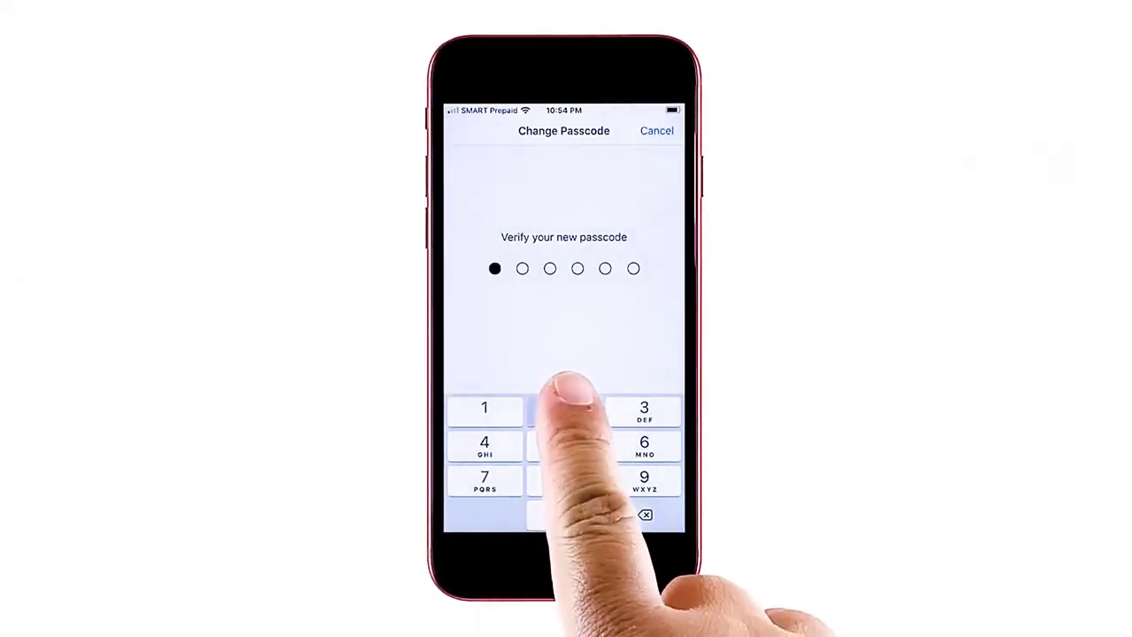